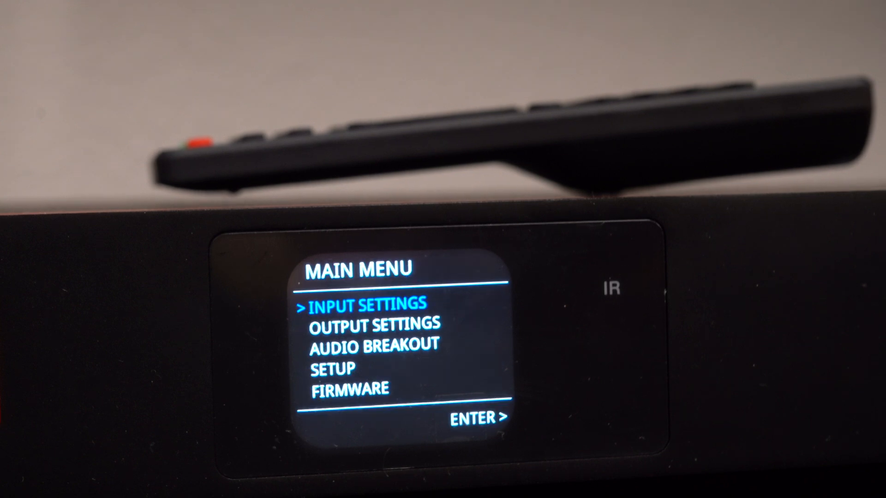
- On the front panel, scroll the Main Menu to Setup and select Network
{"action": "key", "text": "Down"}
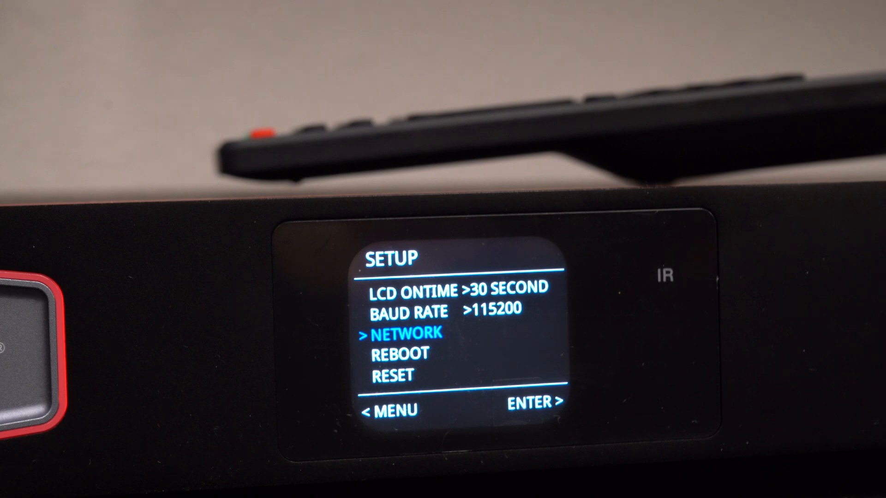
{"action": "left_click", "coordinate": [528, 402]}
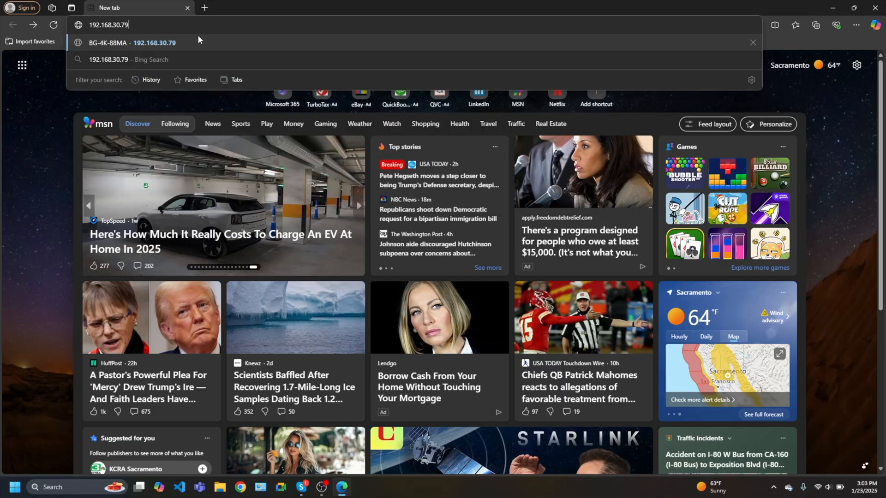
- Load 192.168.30.79 in Edge and log in as Admin
{"action": "left_click", "coordinate": [130, 42]}
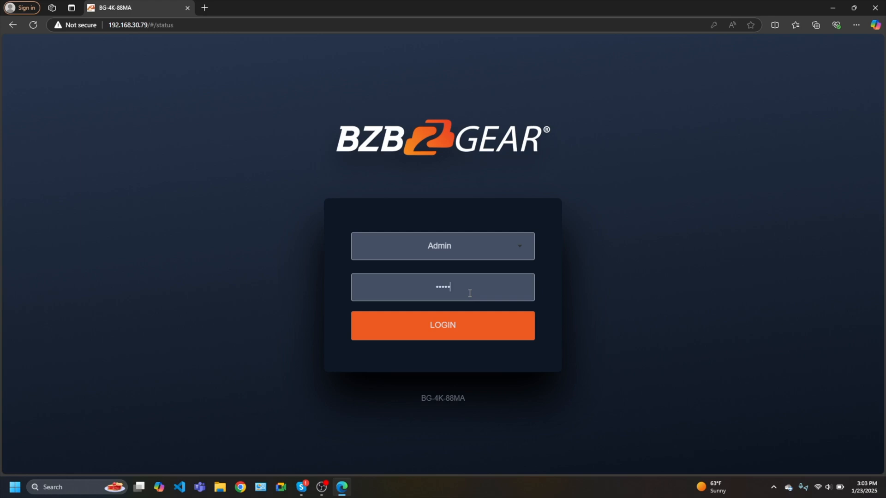
{"action": "left_click", "coordinate": [442, 326]}
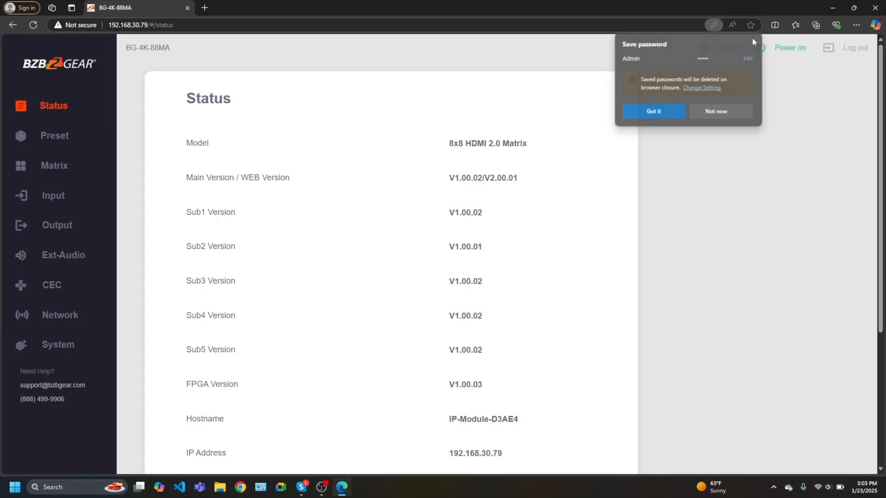
- Dismiss the save-password prompt and scroll through the Status page details
{"action": "left_click", "coordinate": [653, 111]}
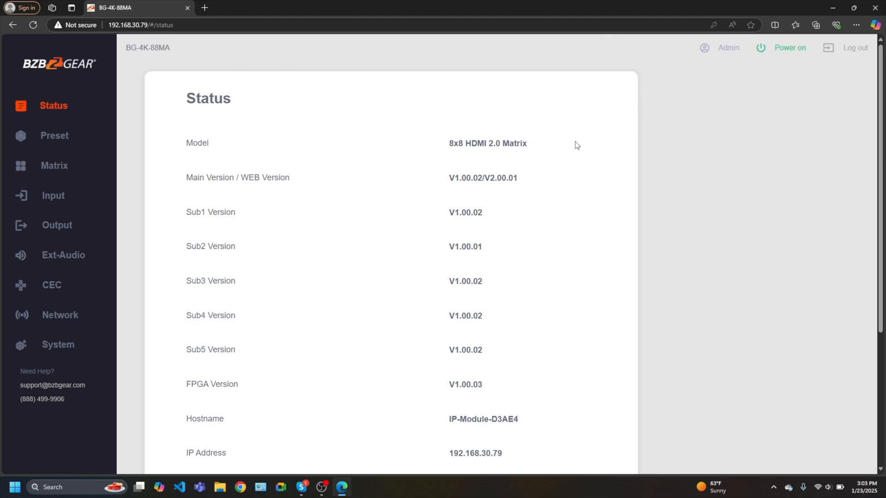
{"action": "mouse_move", "coordinate": [234, 129]}
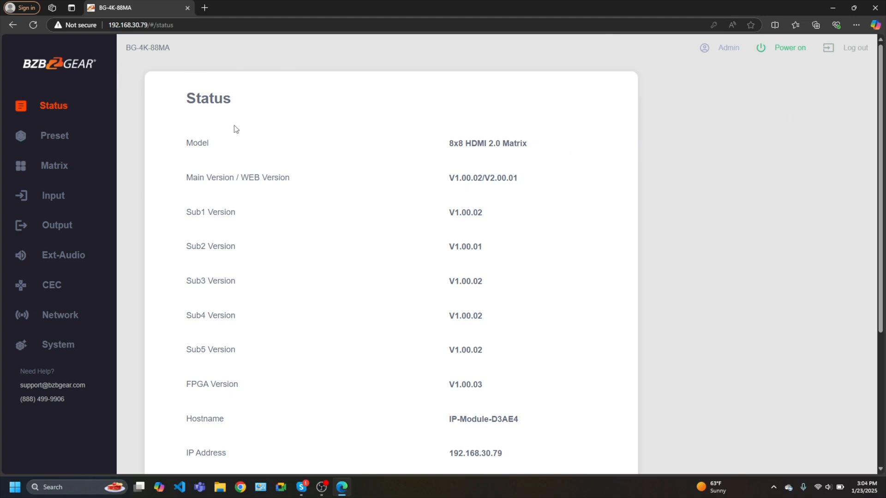
{"action": "scroll", "scroll_direction": "down", "scroll_amount": 3}
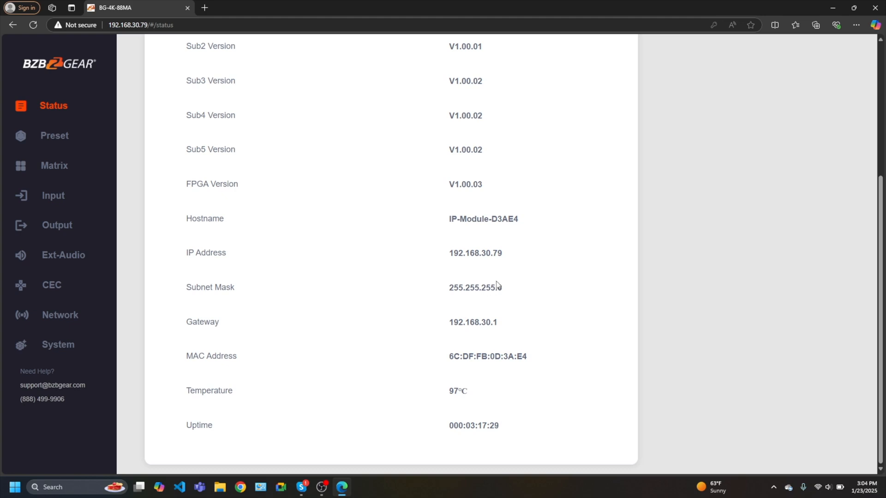
{"action": "scroll", "scroll_direction": "up", "scroll_amount": 3}
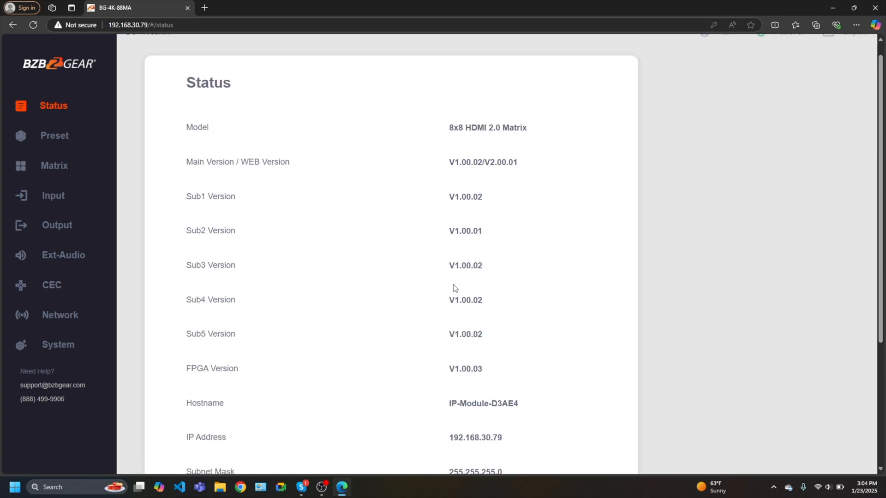
{"action": "scroll", "scroll_direction": "down", "scroll_amount": 3}
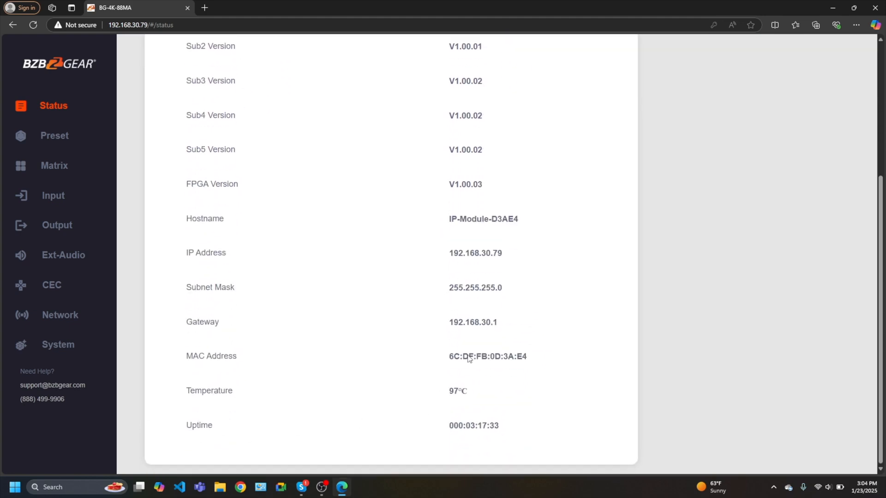
{"action": "scroll", "scroll_direction": "up", "scroll_amount": 3}
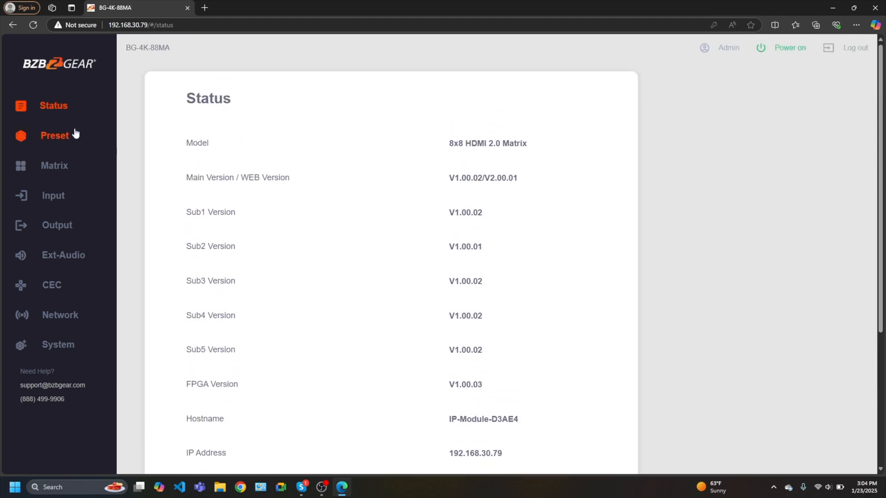
- View the Presets page, then switch to the Matrix routing page for TV 1–8
{"action": "left_click", "coordinate": [54, 135]}
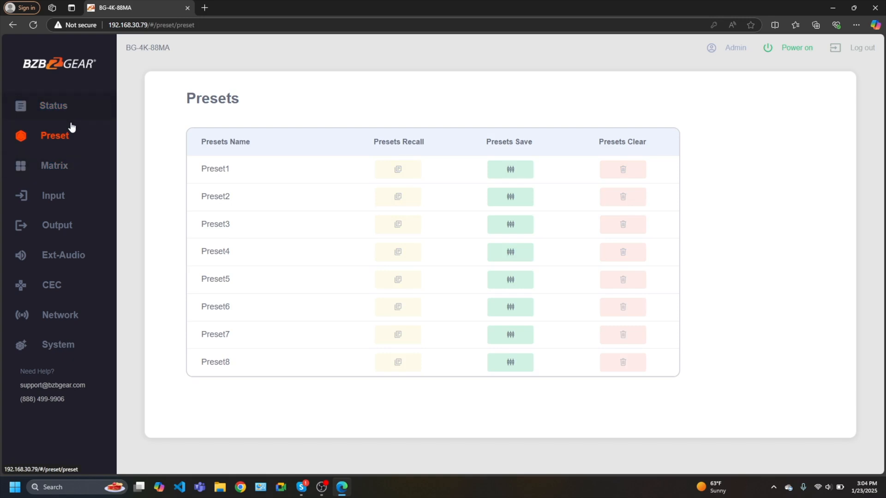
{"action": "mouse_move", "coordinate": [73, 138]}
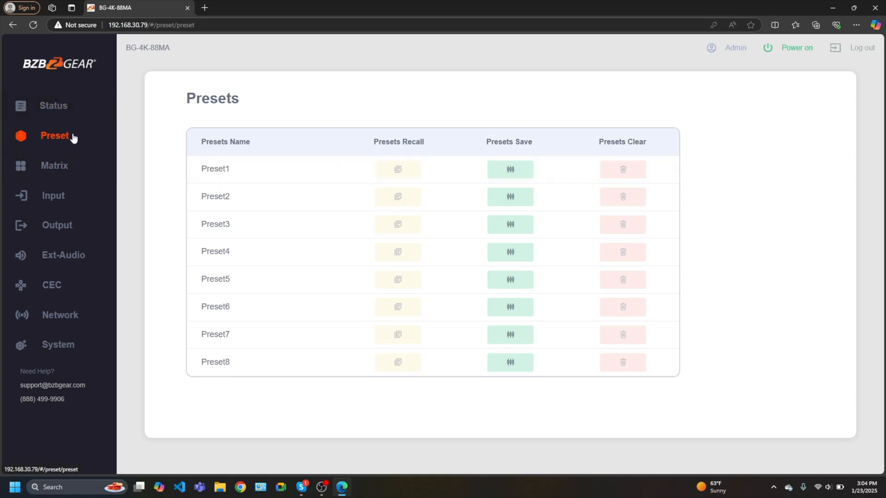
{"action": "mouse_move", "coordinate": [78, 139]}
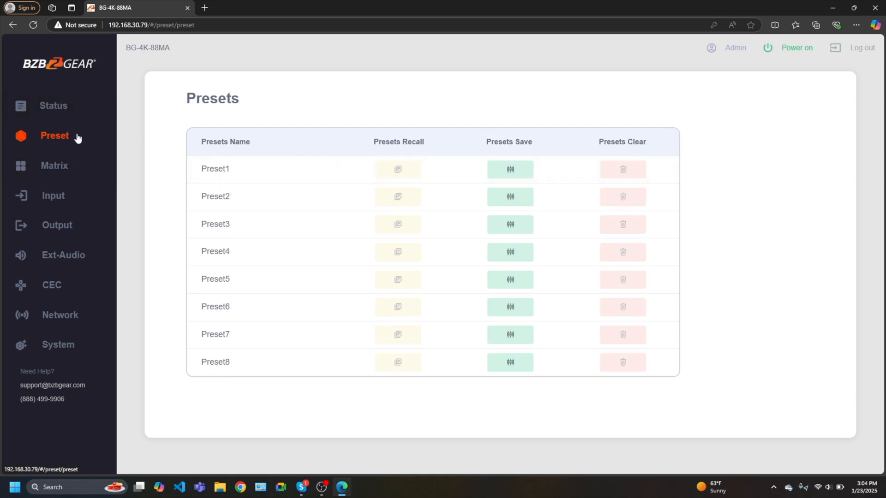
{"action": "left_click", "coordinate": [55, 166]}
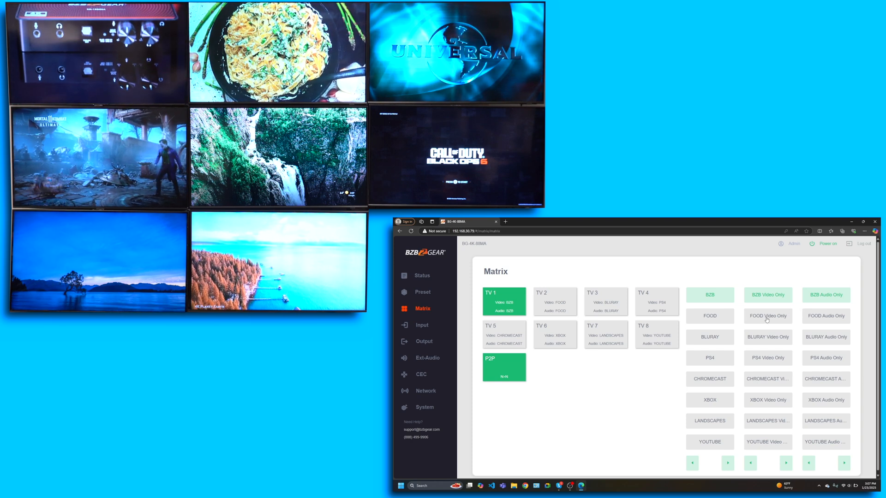
- Switch TV 1 through FOOD, BZB, BLURAY and finally PS4 sources
{"action": "left_click", "coordinate": [767, 316]}
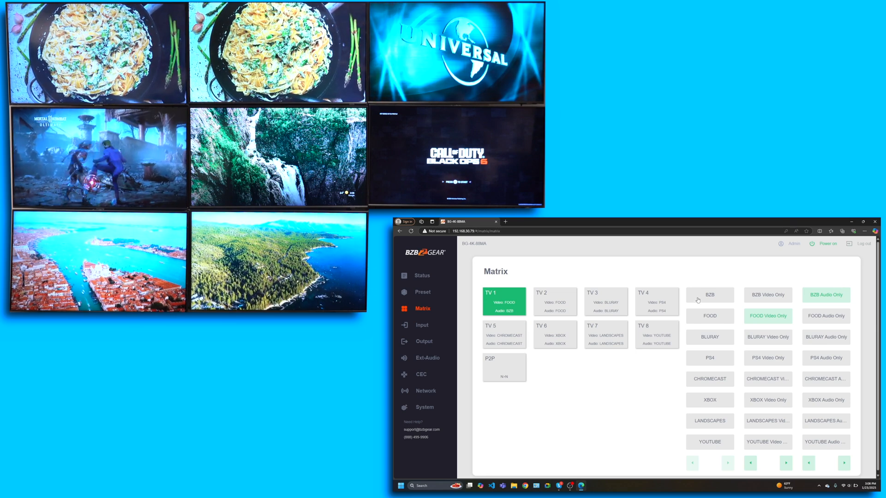
{"action": "left_click", "coordinate": [710, 294]}
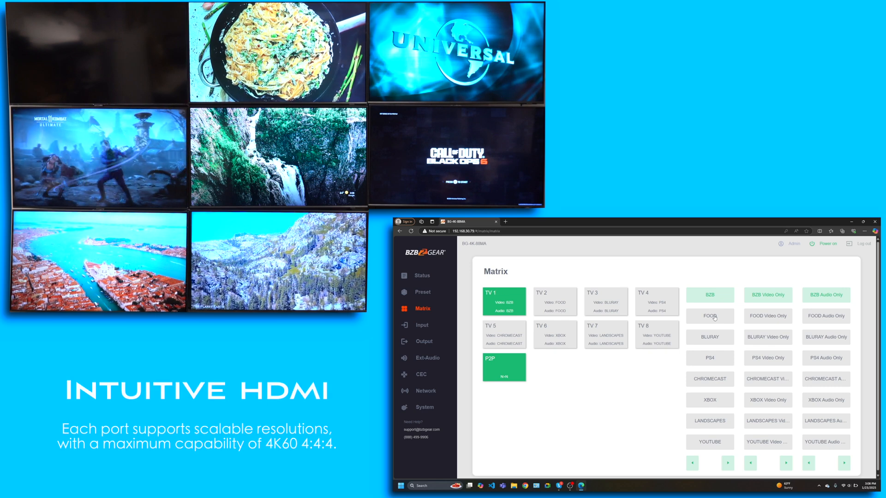
{"action": "left_click", "coordinate": [709, 316]}
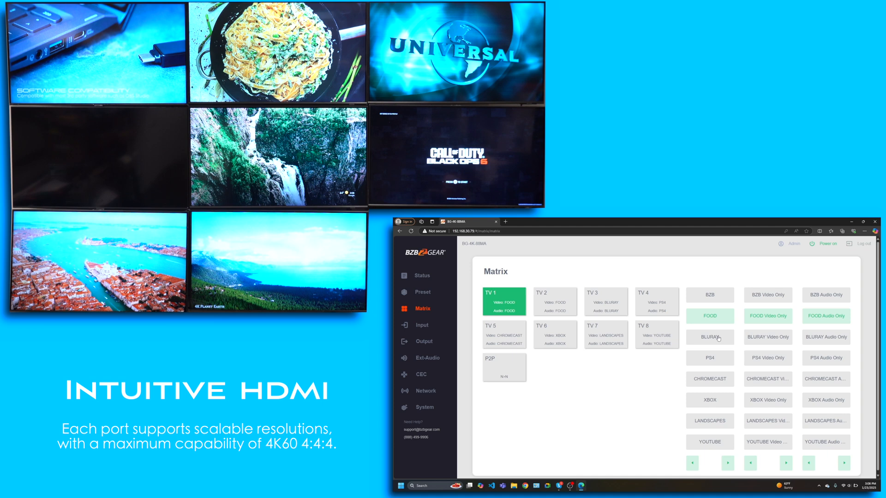
{"action": "left_click", "coordinate": [710, 337]}
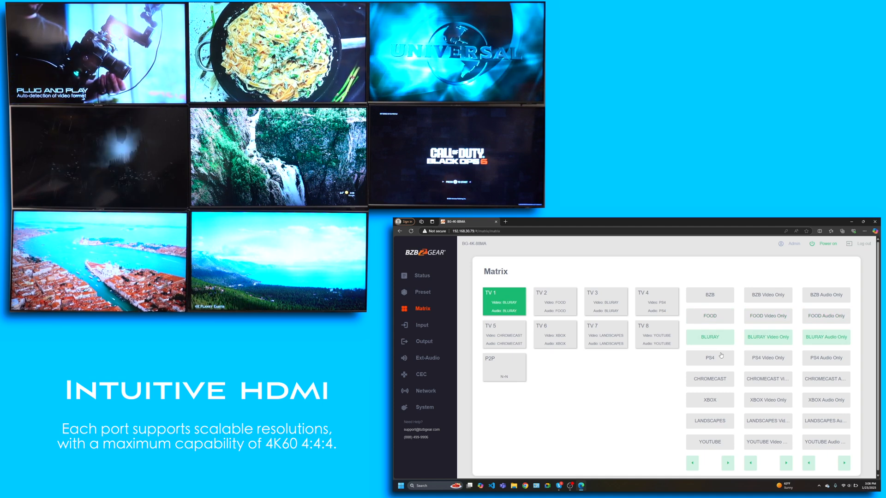
{"action": "left_click", "coordinate": [709, 358]}
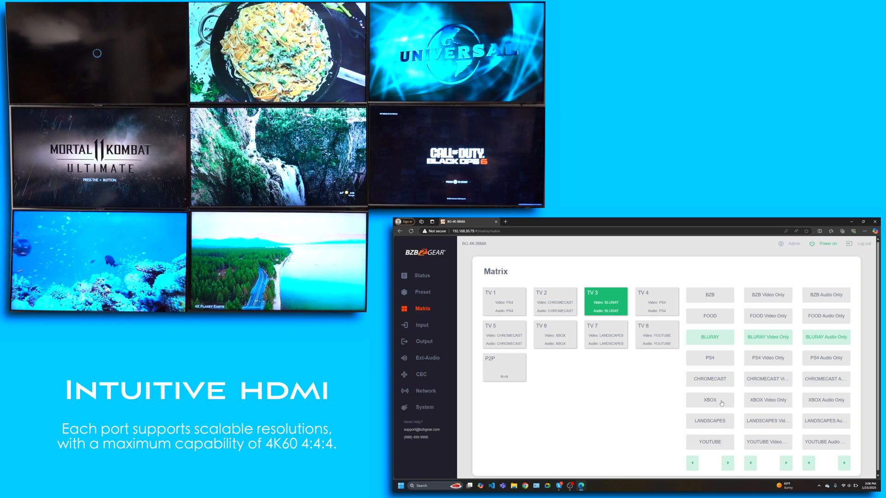
- Route XBOX to TV 3, select TV 4, and confirm the default matrix layout
{"action": "left_click", "coordinate": [709, 400]}
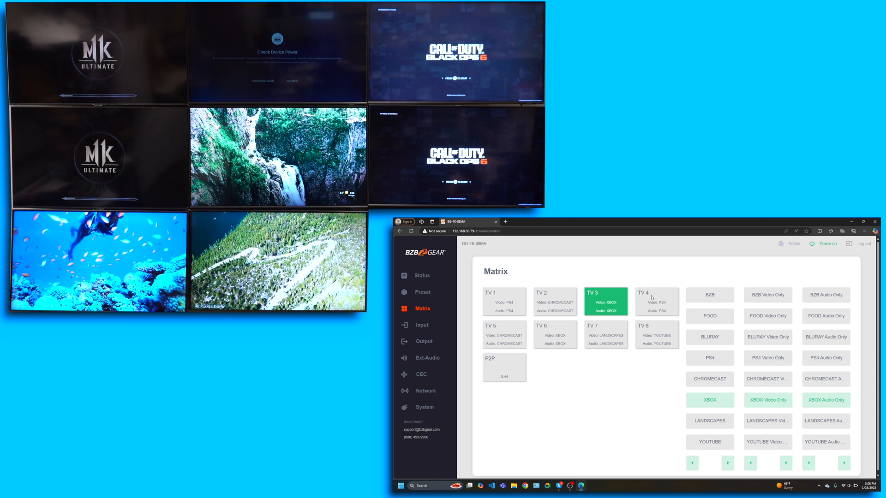
{"action": "left_click", "coordinate": [709, 378]}
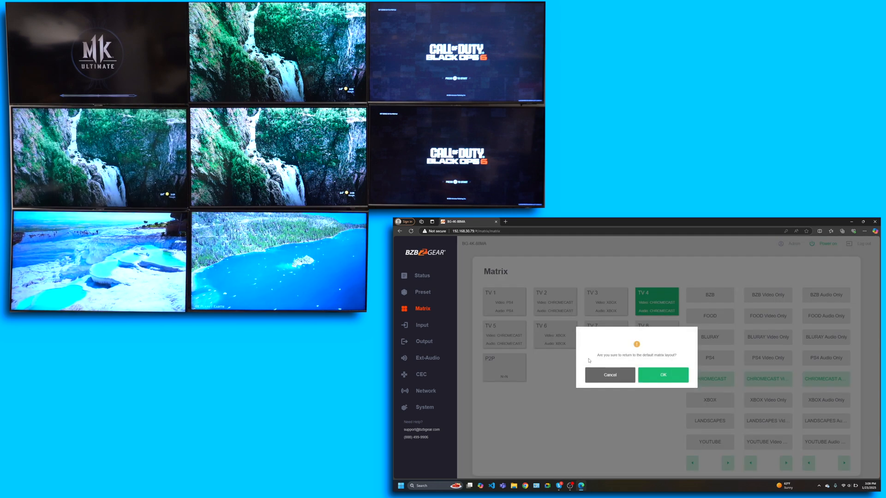
{"action": "left_click", "coordinate": [662, 374]}
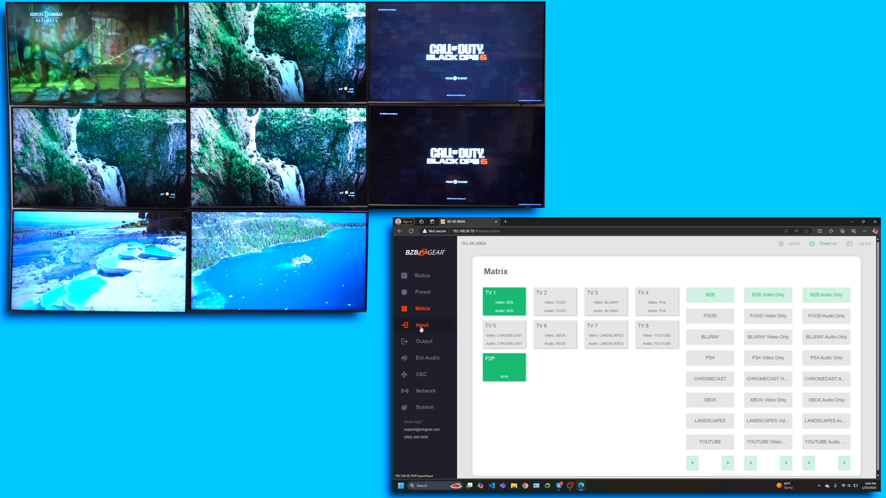
- Review the input EDID settings, then move to the Output Setting page
{"action": "left_click", "coordinate": [421, 325]}
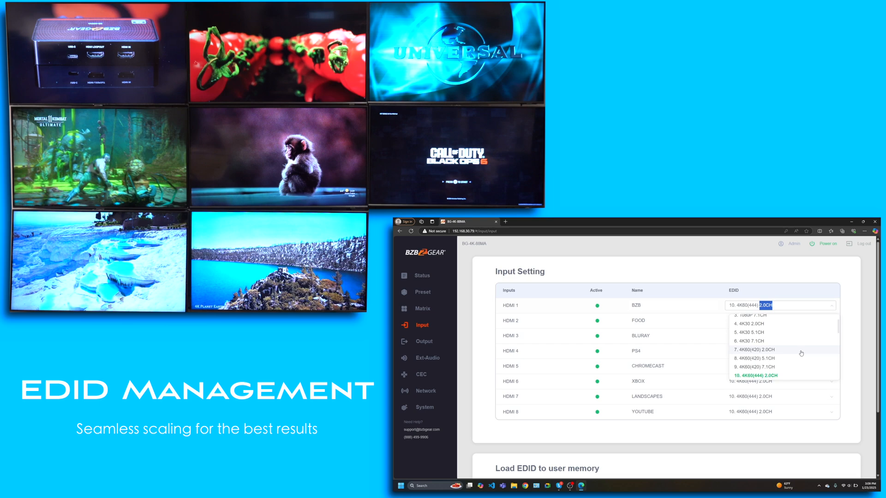
{"action": "scroll", "scroll_direction": "down", "scroll_amount": 3}
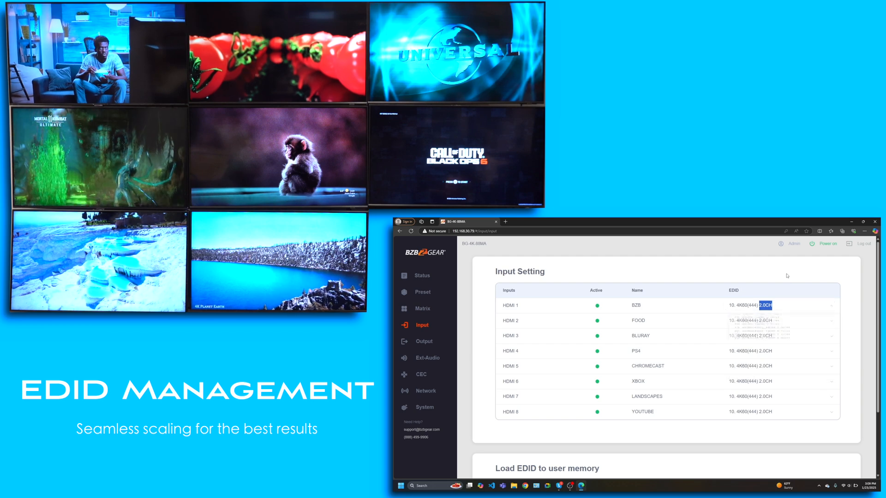
{"action": "left_click", "coordinate": [423, 342]}
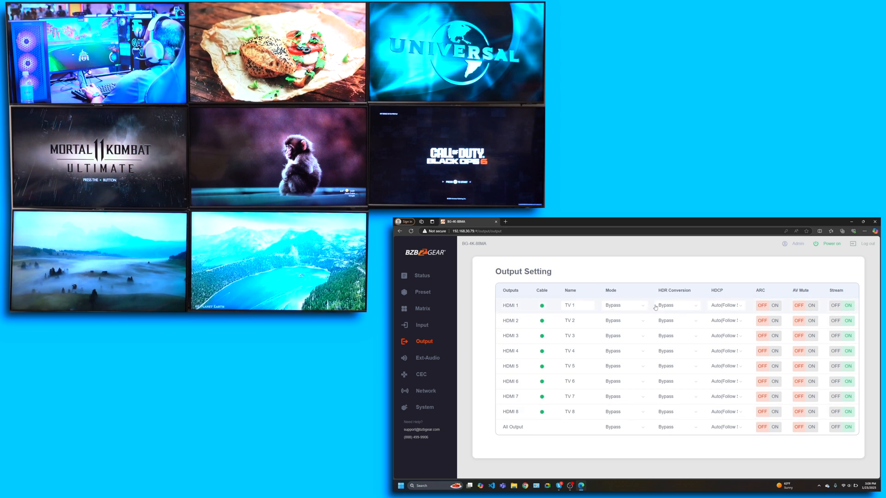
{"action": "left_click", "coordinate": [624, 305]}
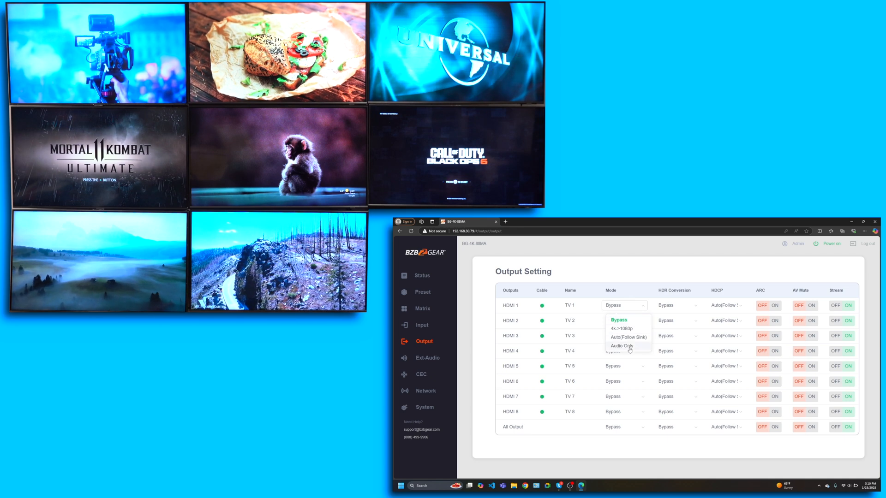
{"action": "left_click", "coordinate": [617, 320]}
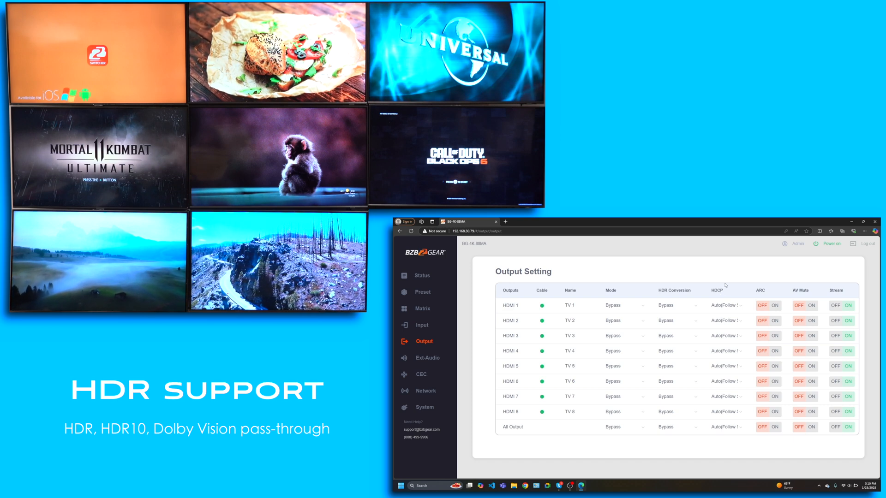
{"action": "left_click", "coordinate": [727, 304]}
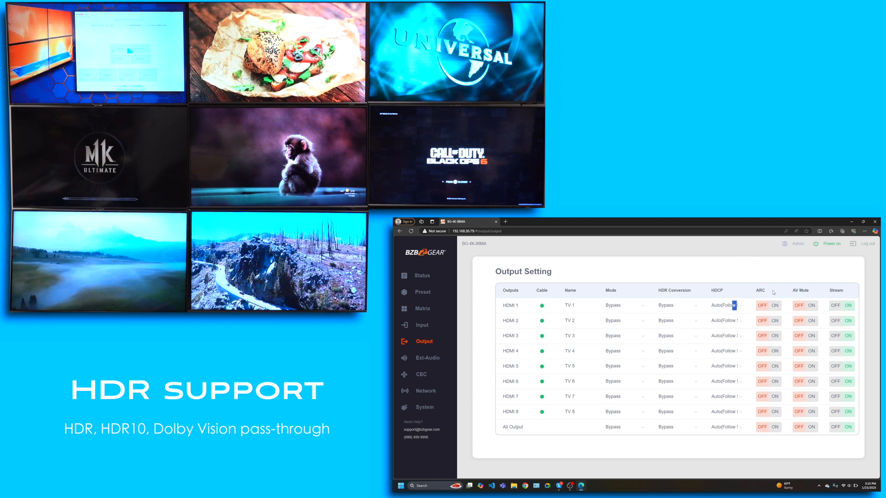
{"action": "mouse_move", "coordinate": [778, 304]}
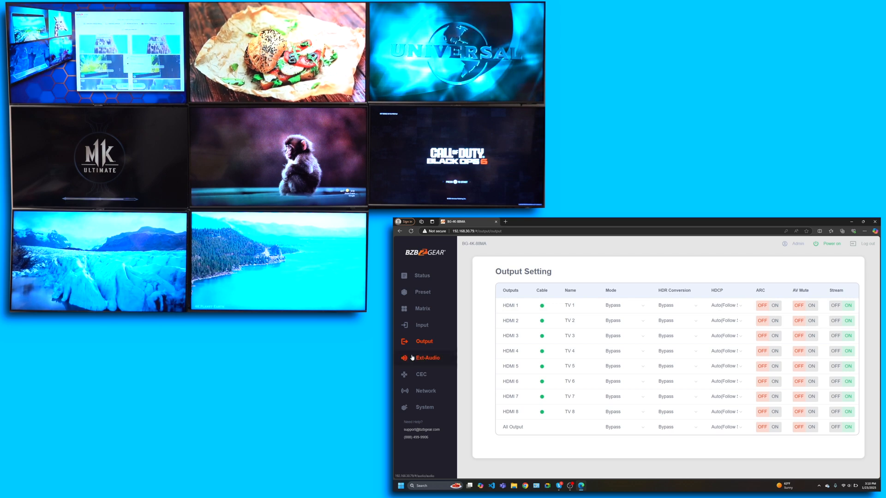
- Lower Audio Out 1 volume, enable audio matrix, and set Audio Out 4 to PS4
{"action": "left_click", "coordinate": [428, 358]}
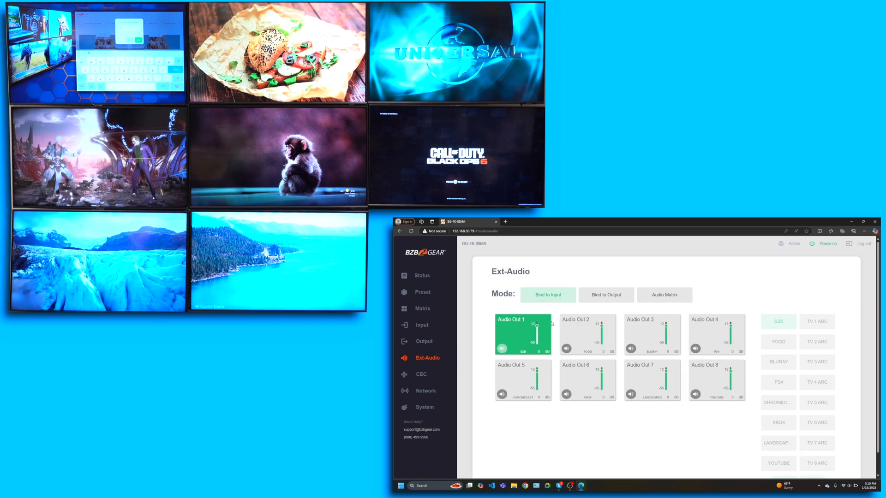
{"action": "left_click_drag", "start_coordinate": [539, 339], "coordinate": [539, 327]}
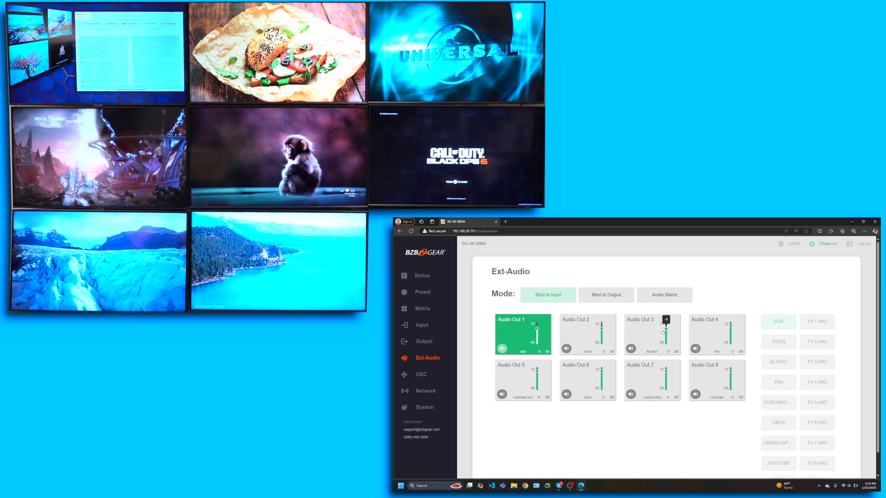
{"action": "left_click", "coordinate": [665, 294]}
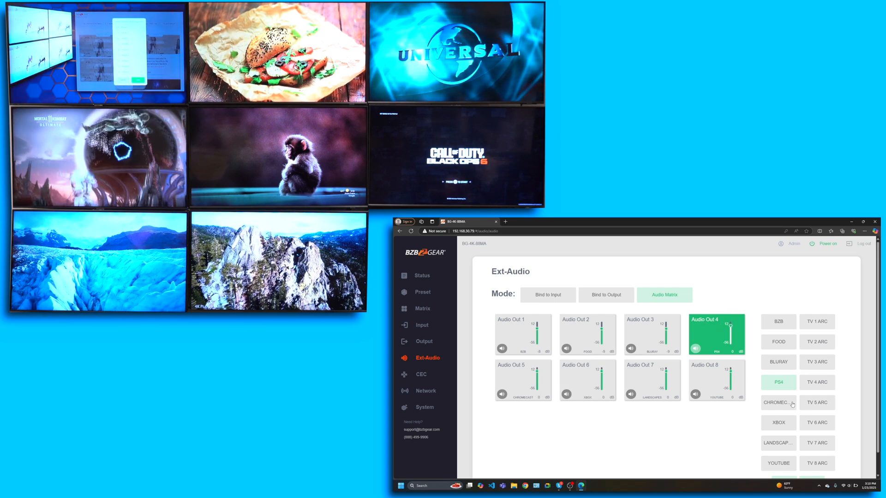
{"action": "left_click", "coordinate": [815, 382]}
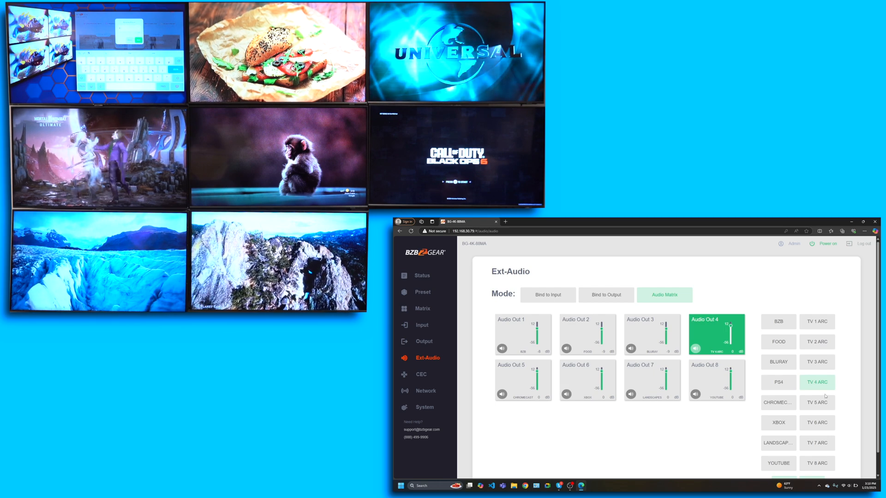
{"action": "left_click", "coordinate": [777, 382]}
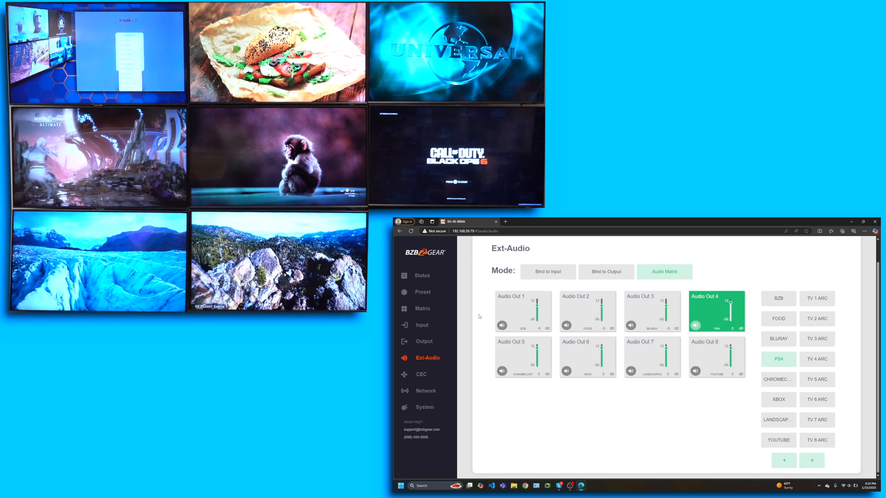
- Look over the Network settings, then set Beep to OFF on the System page
{"action": "left_click", "coordinate": [421, 374]}
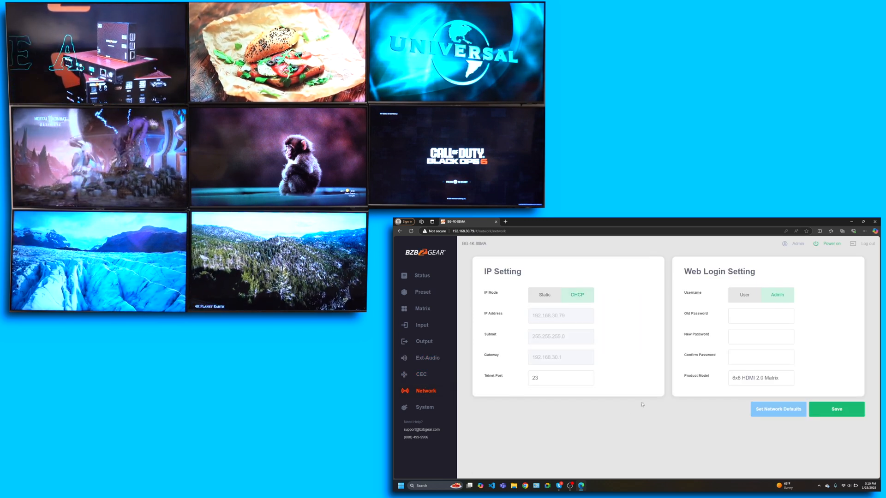
{"action": "left_click", "coordinate": [423, 406]}
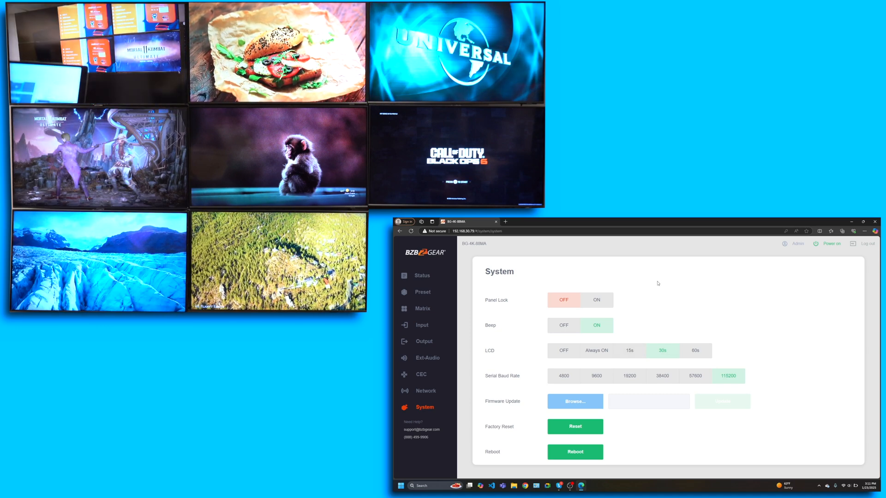
{"action": "left_click", "coordinate": [563, 325]}
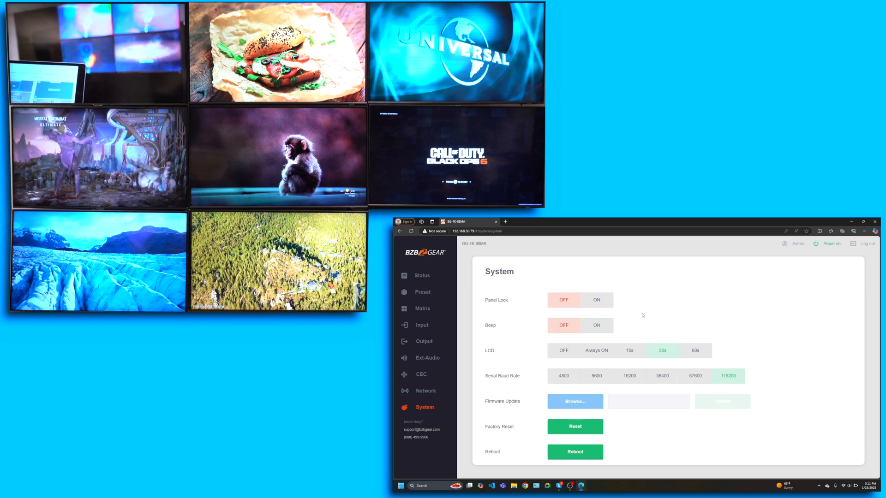